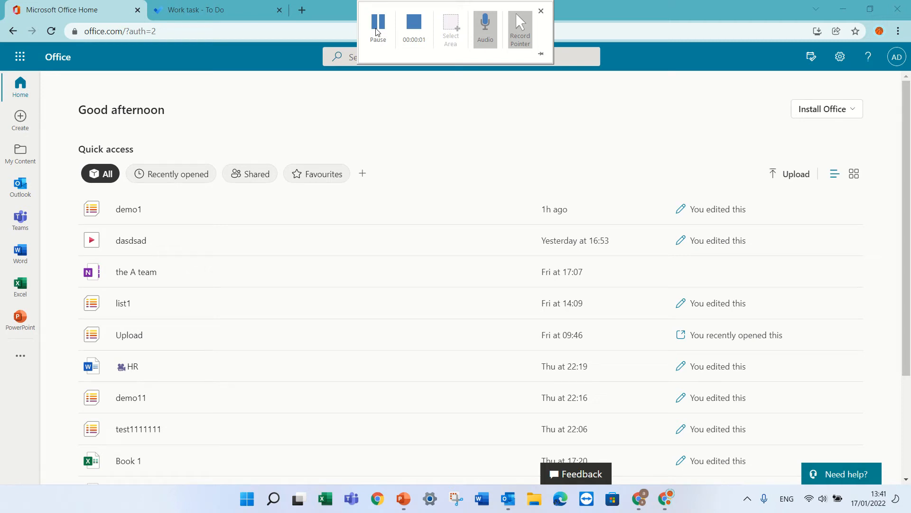
Show the To Do tasks in the My Day panel on the Office home page.
click(539, 10)
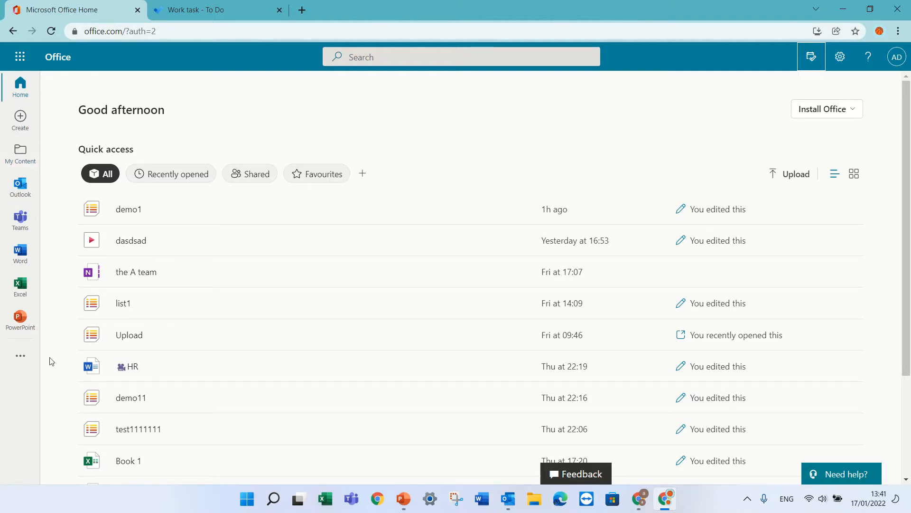
mouse_move(20, 153)
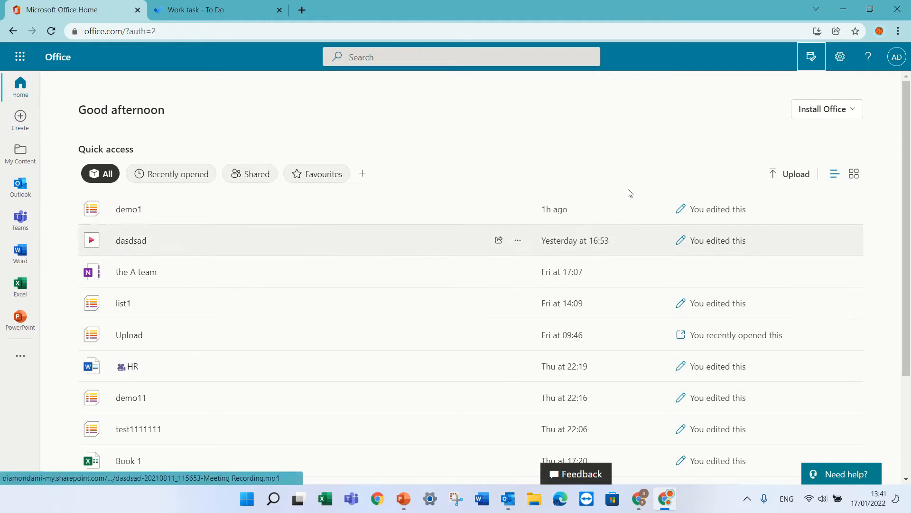
mouse_move(826, 260)
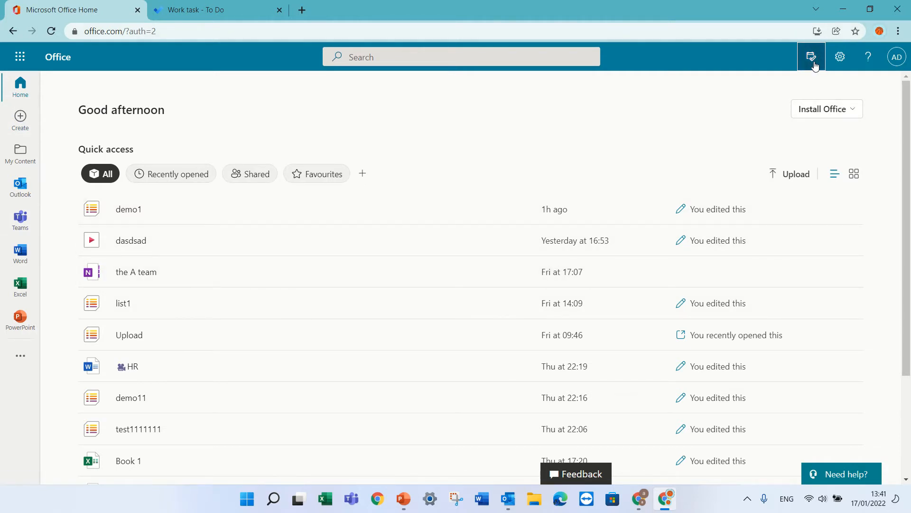
mouse_move(812, 57)
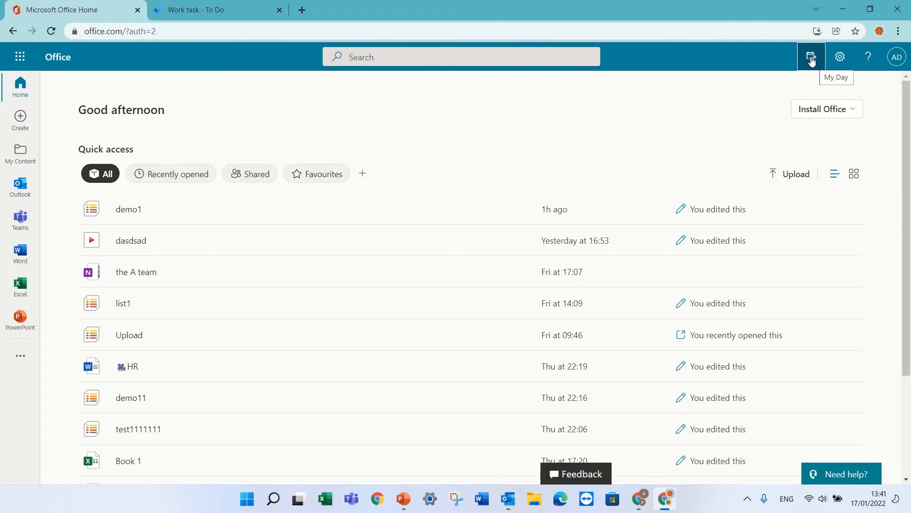
click(810, 56)
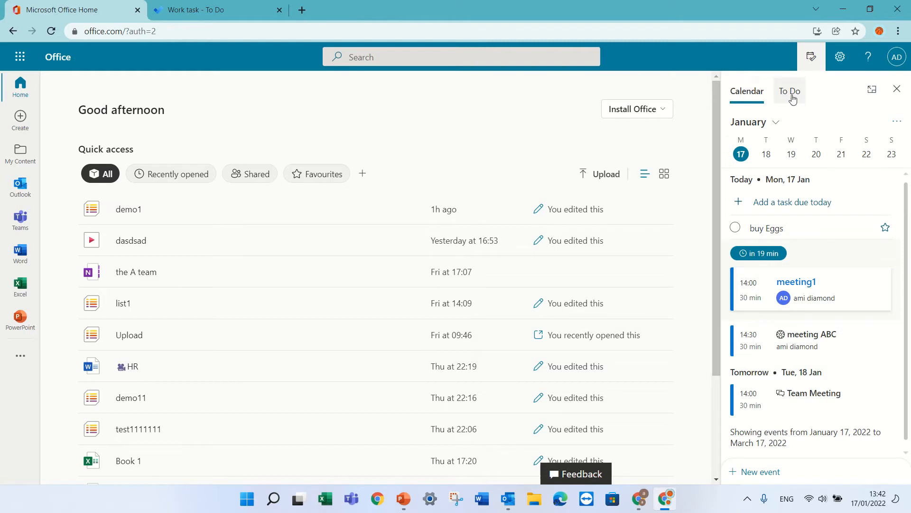
click(790, 91)
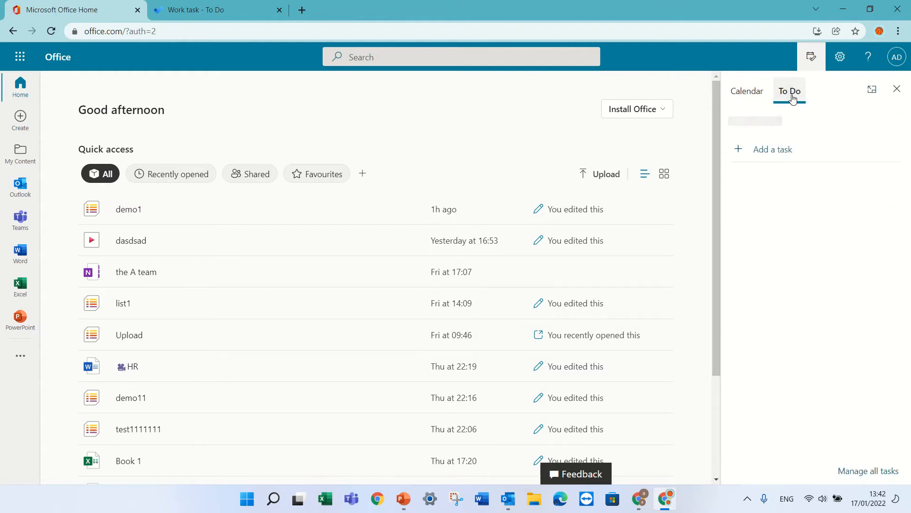
click(789, 91)
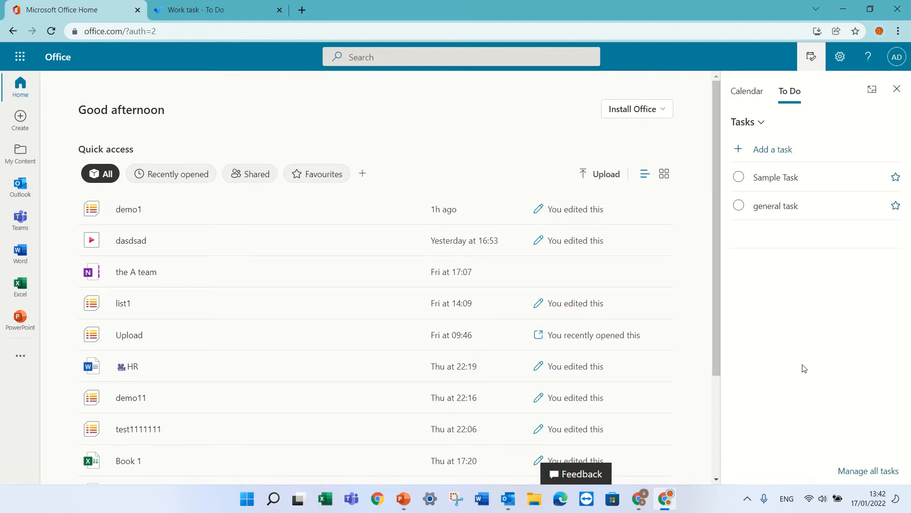
Switch the panel between the Home Tasks and Work task lists, then manage all tasks in To Do.
click(748, 121)
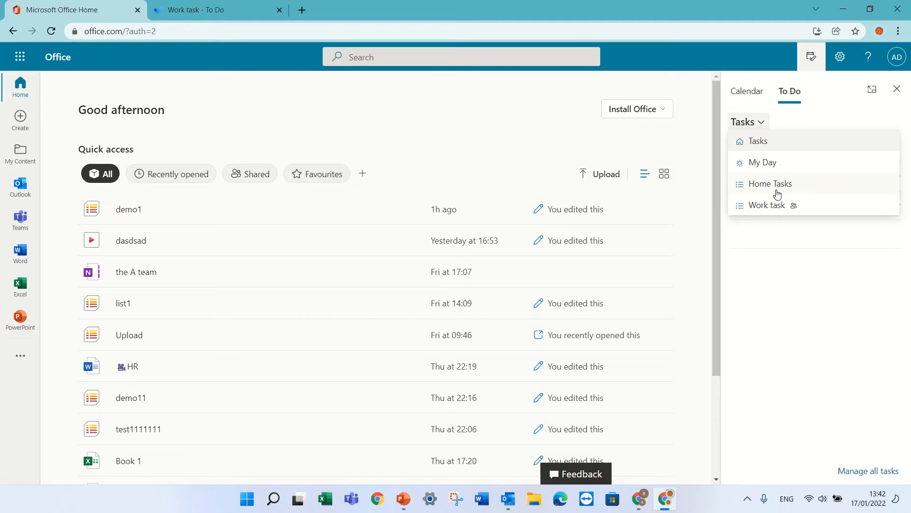
click(770, 183)
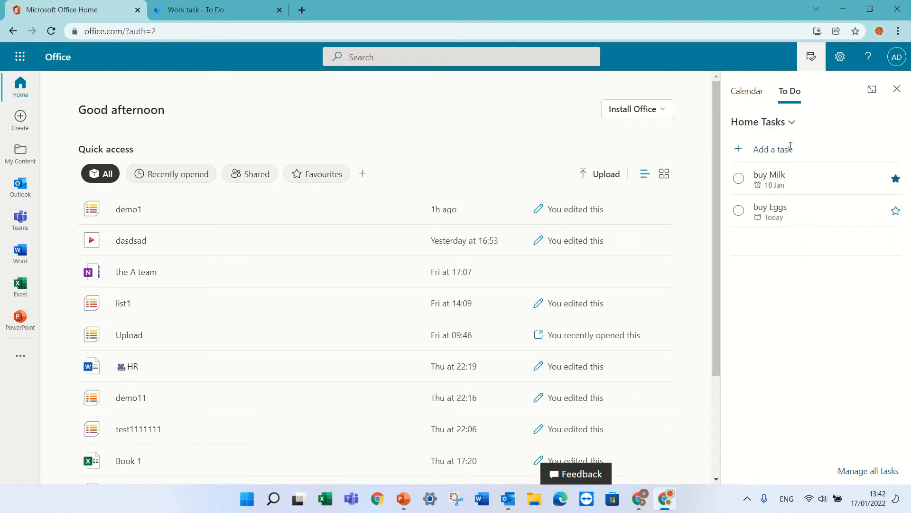
click(763, 121)
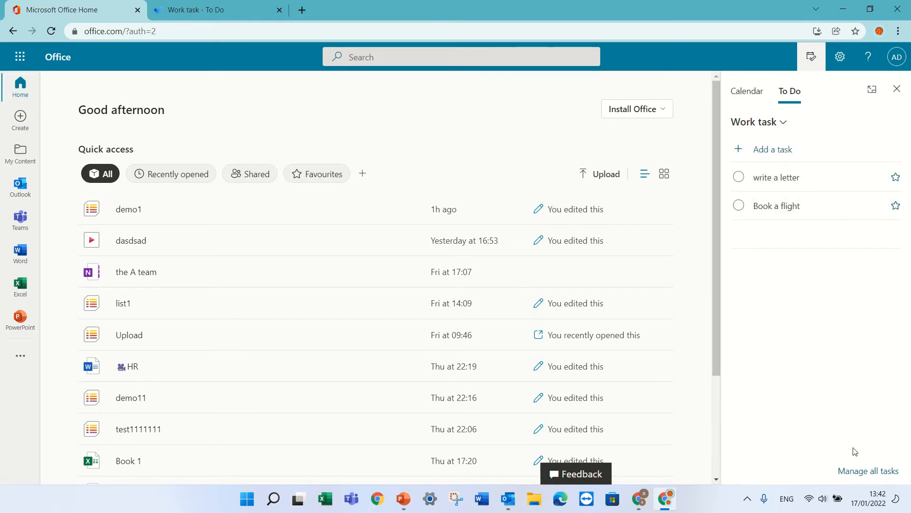
mouse_move(865, 475)
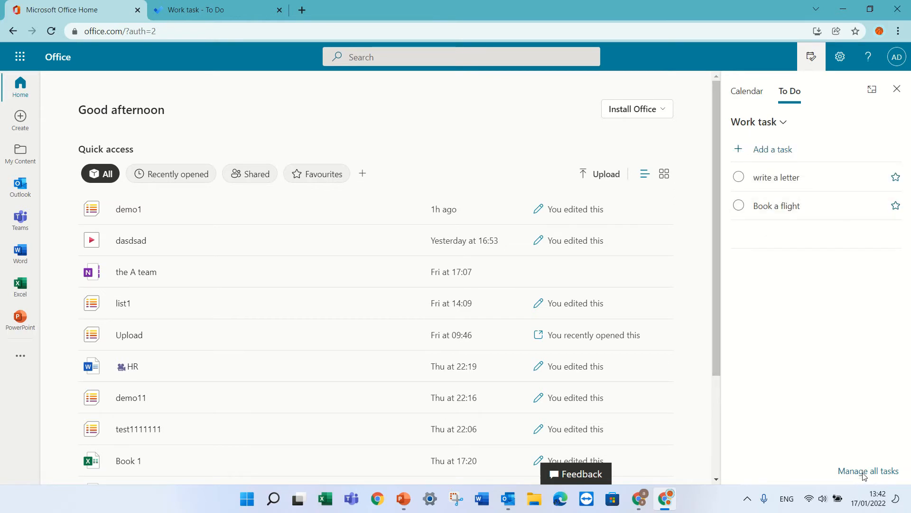
click(867, 471)
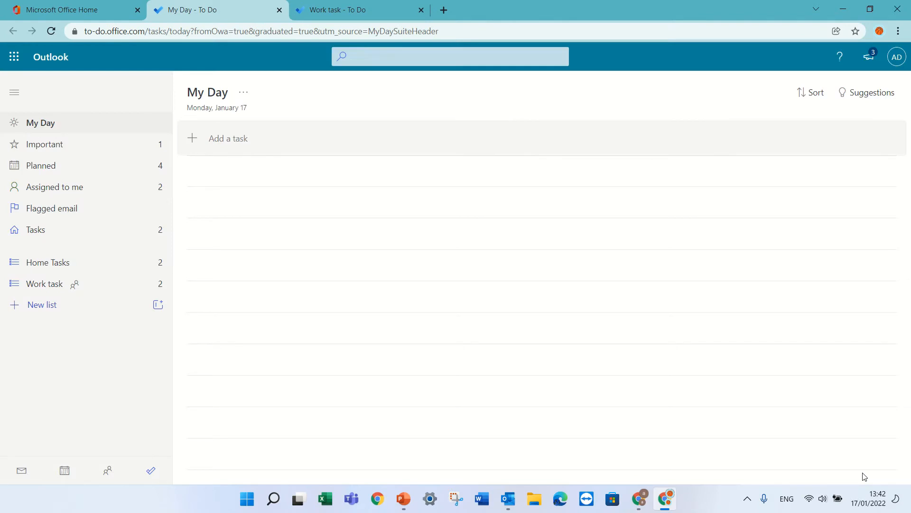
Browse the Tasks, Home Tasks and Work task lists in the To Do sidebar, ending with a new list.
click(866, 92)
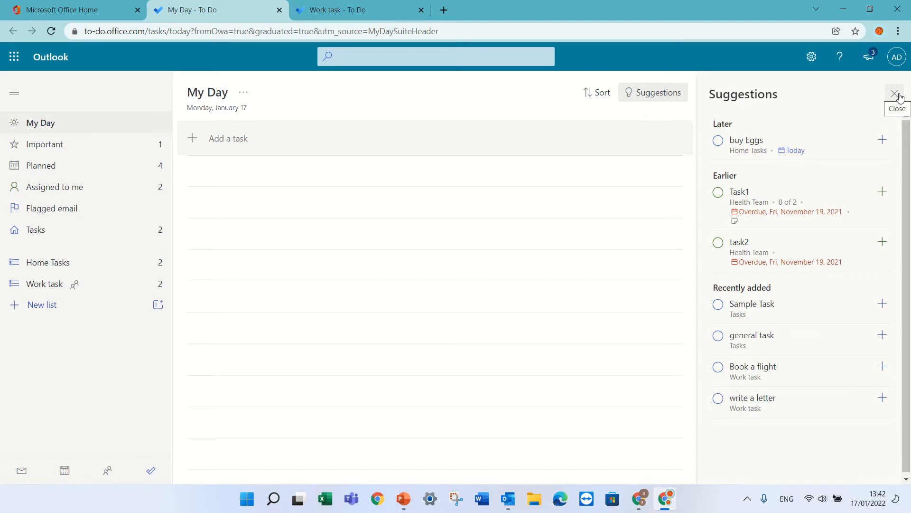
mouse_move(109, 165)
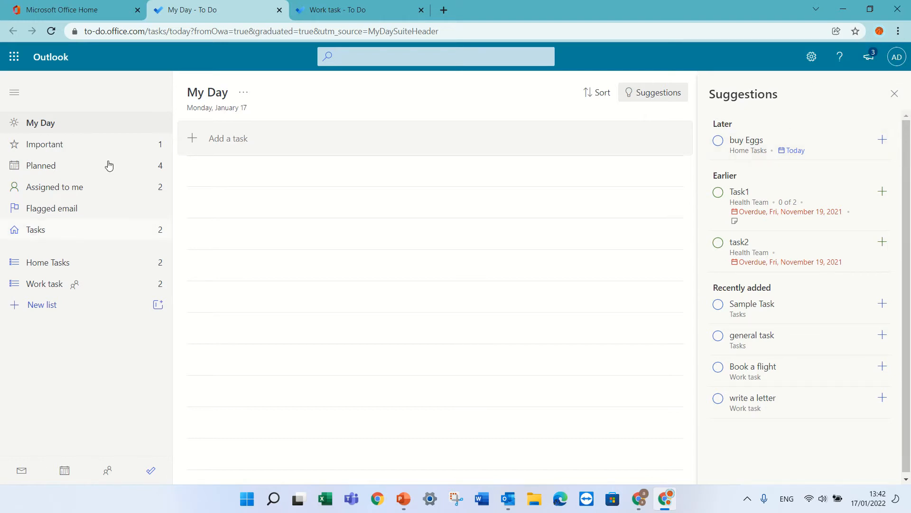
mouse_move(239, 216)
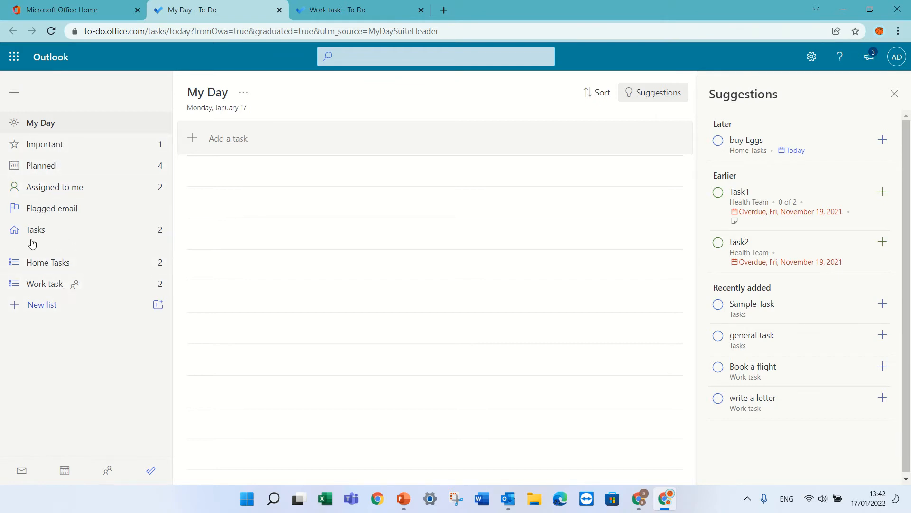
click(35, 228)
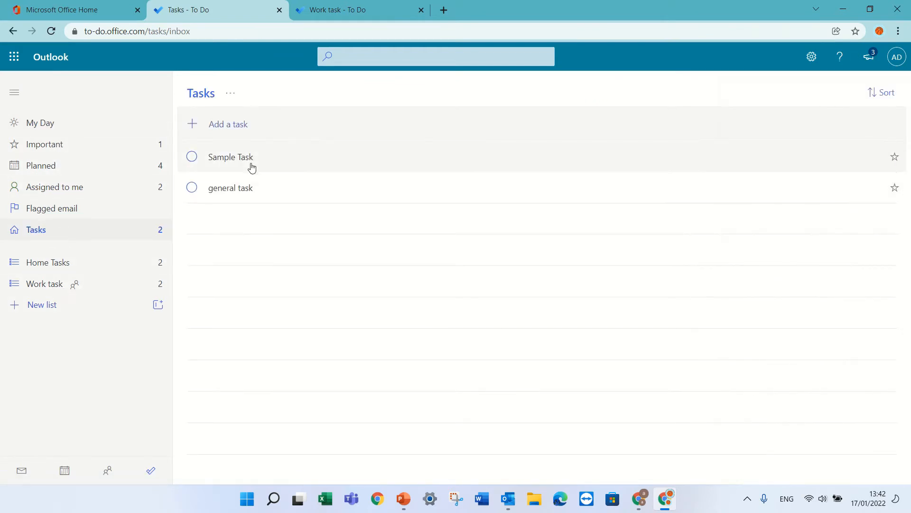
mouse_move(221, 275)
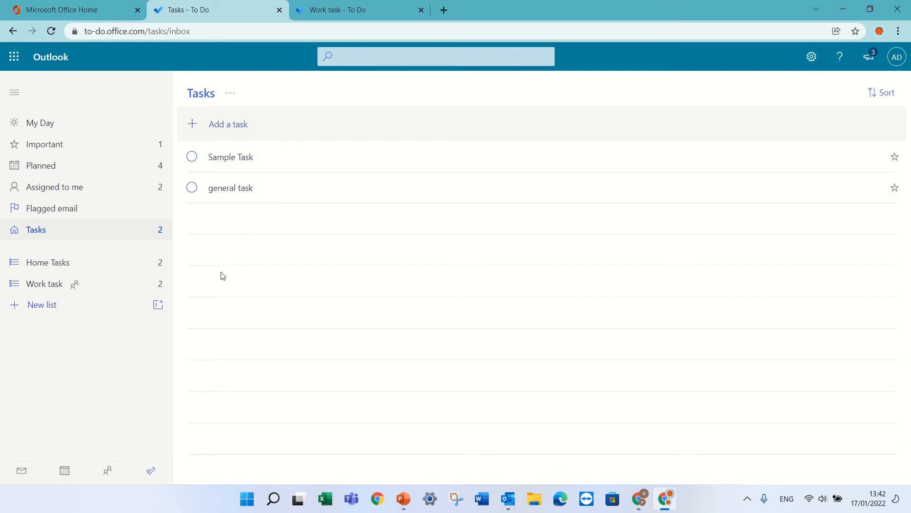
click(48, 262)
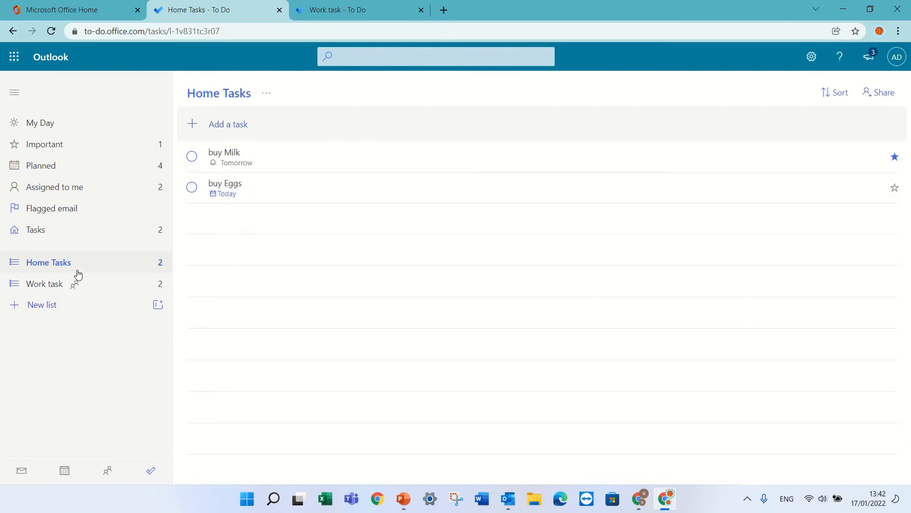
mouse_move(53, 288)
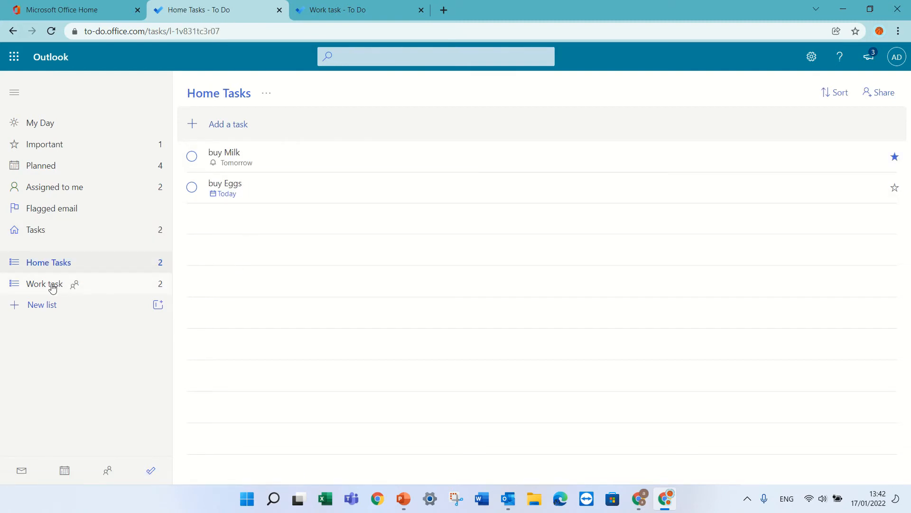
click(45, 283)
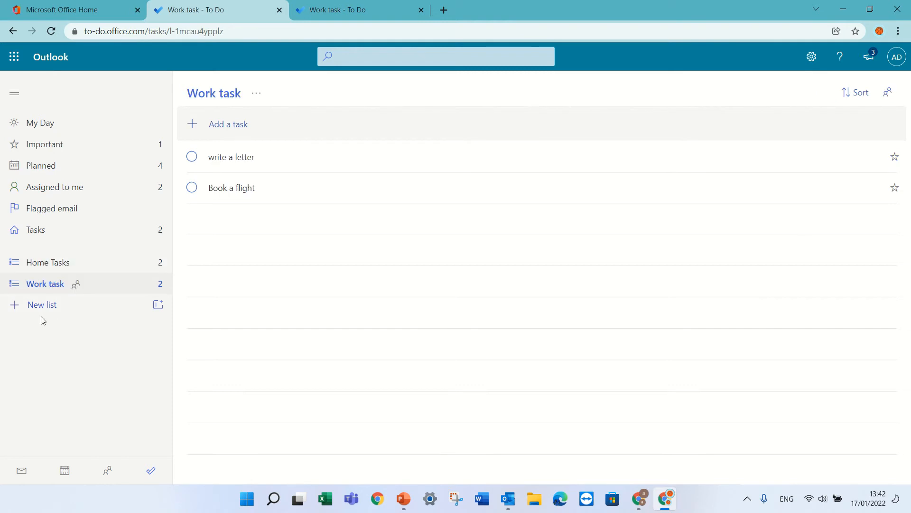
click(42, 303)
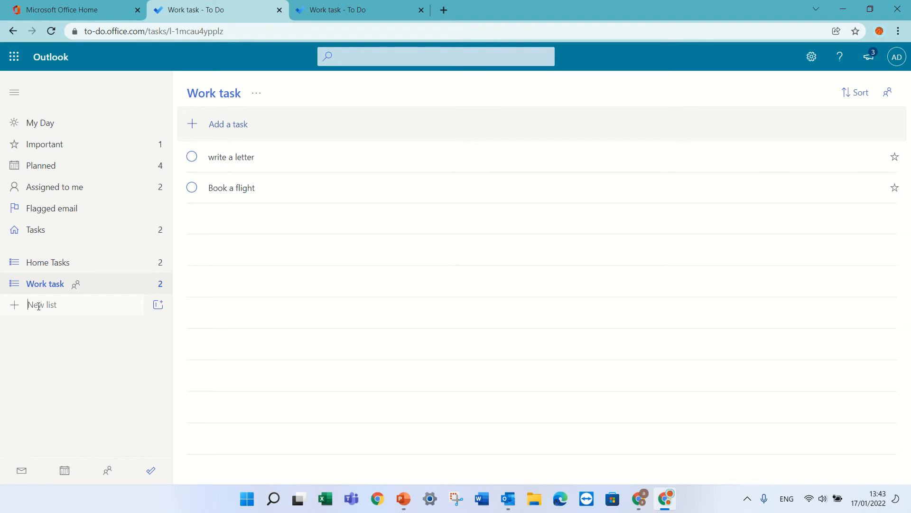
Name the new list 'HR Task' with task1, and draft task2 with a due date and reminder.
text(HR Ta)
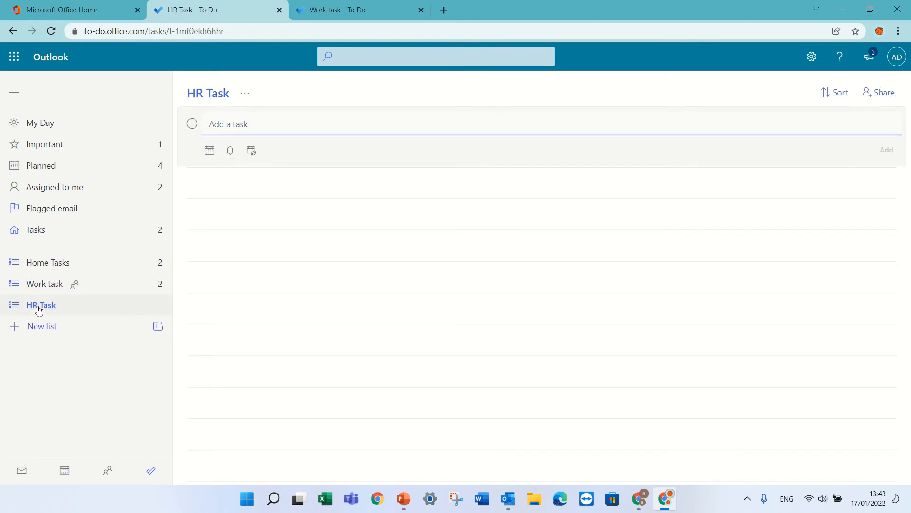
text(task2)
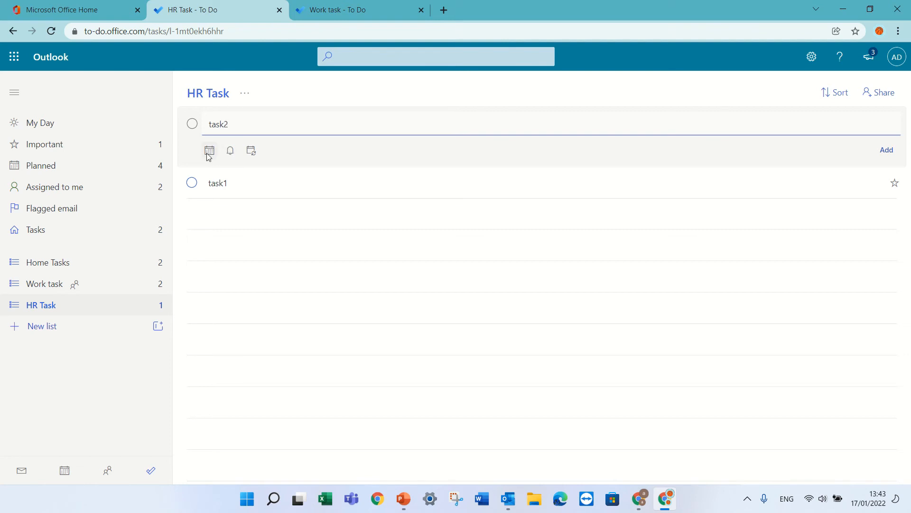
click(209, 151)
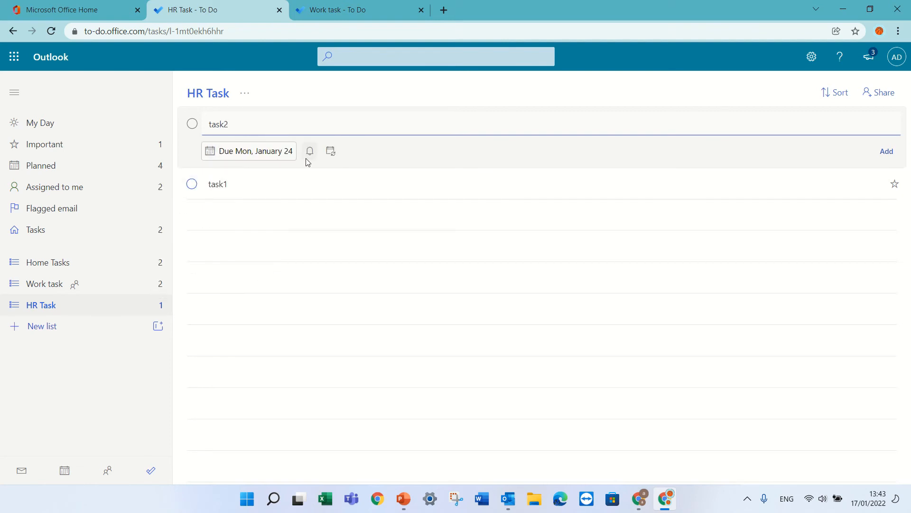
click(309, 151)
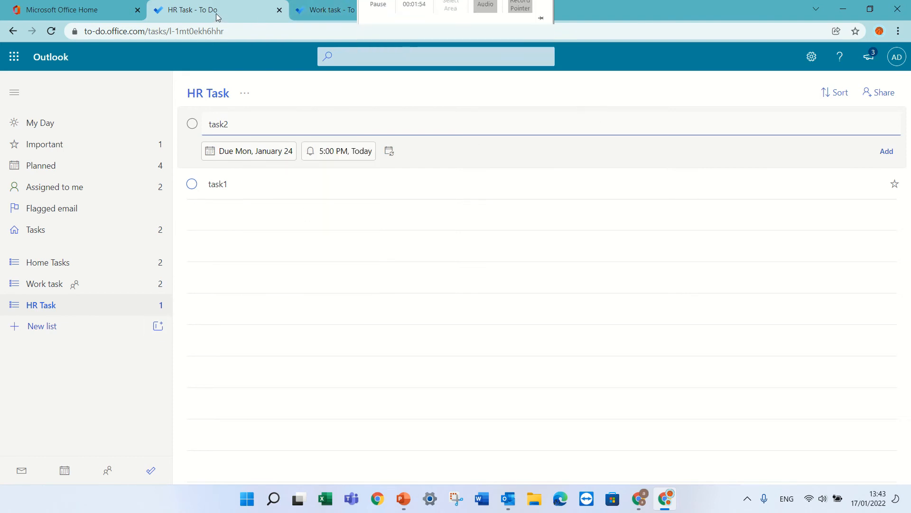
click(61, 10)
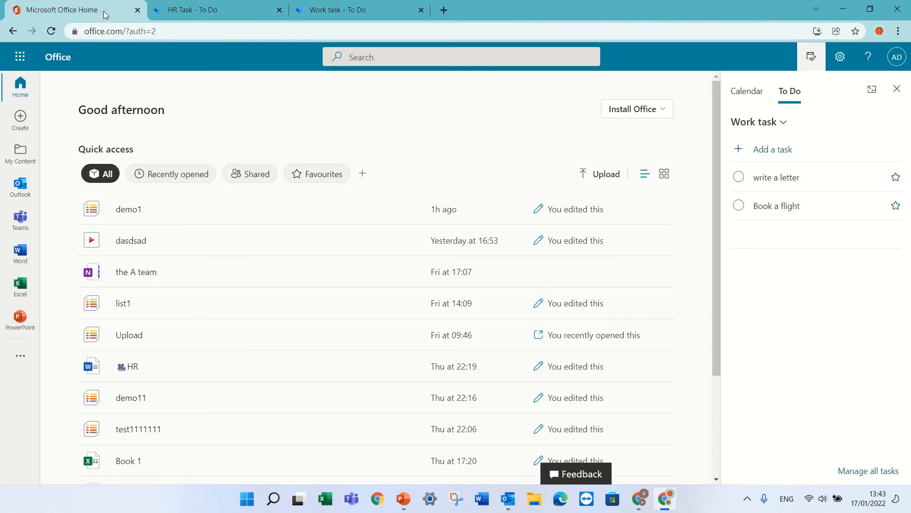
Confirm HR Task appears in the My Day panel's To Do list dropdown, then close the panel.
click(128, 209)
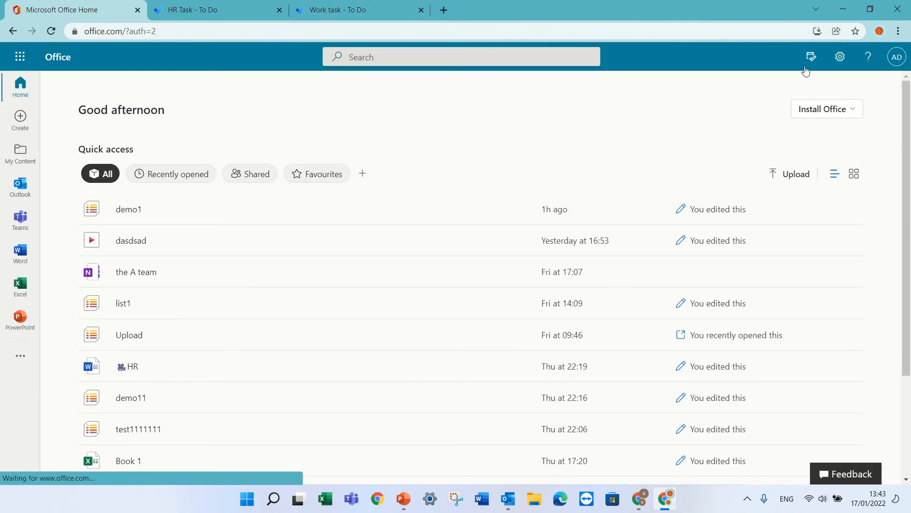
click(810, 56)
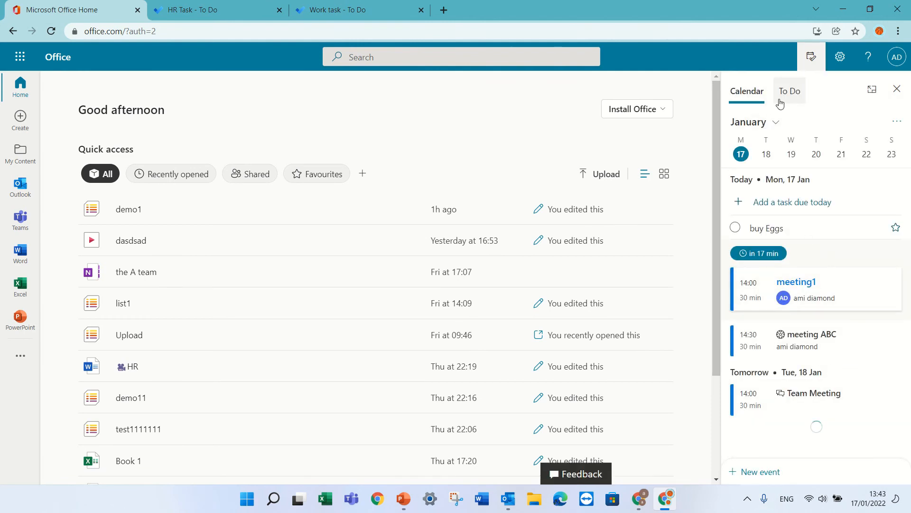
click(789, 92)
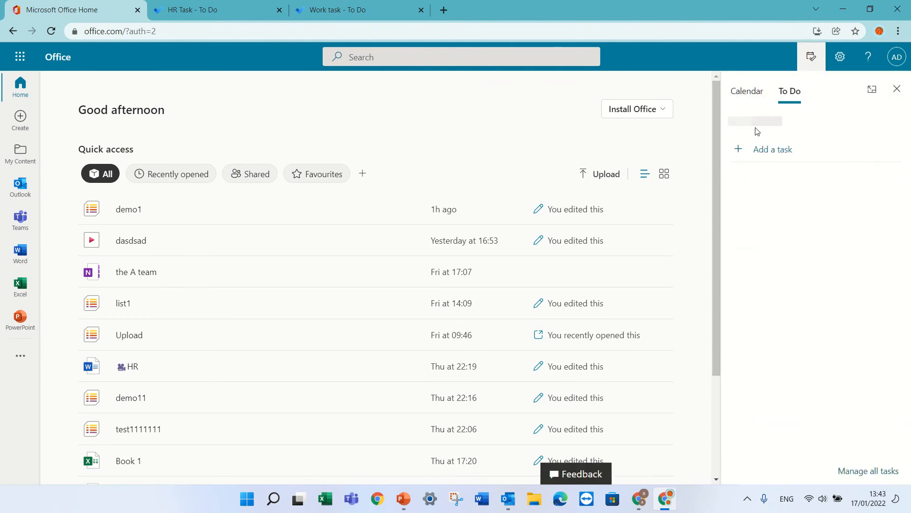
click(746, 122)
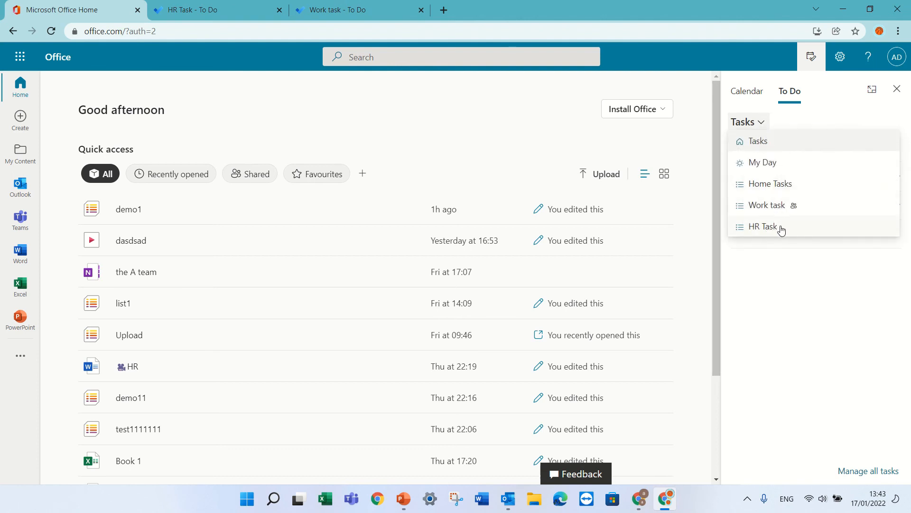
mouse_move(781, 233)
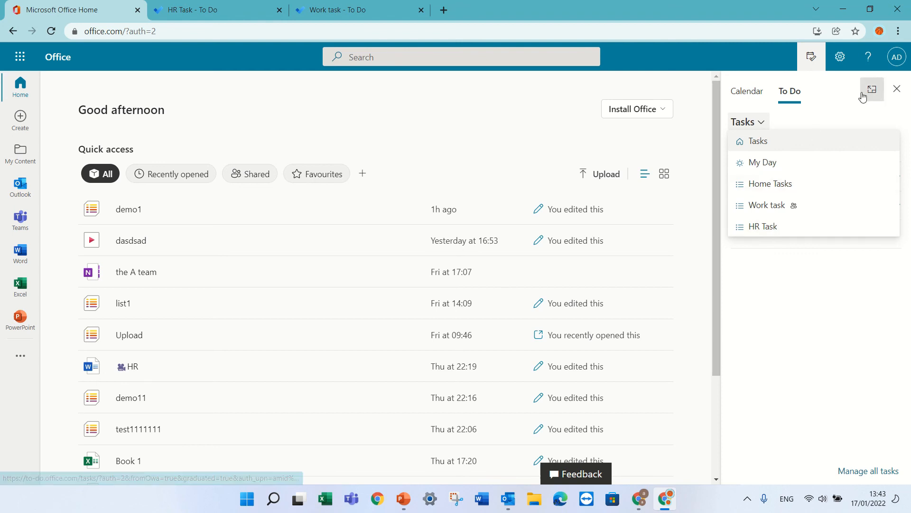
click(897, 89)
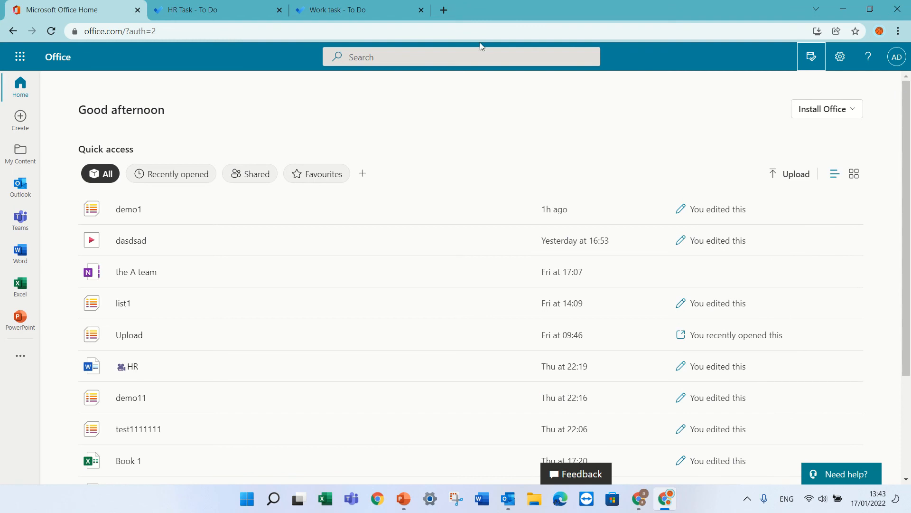